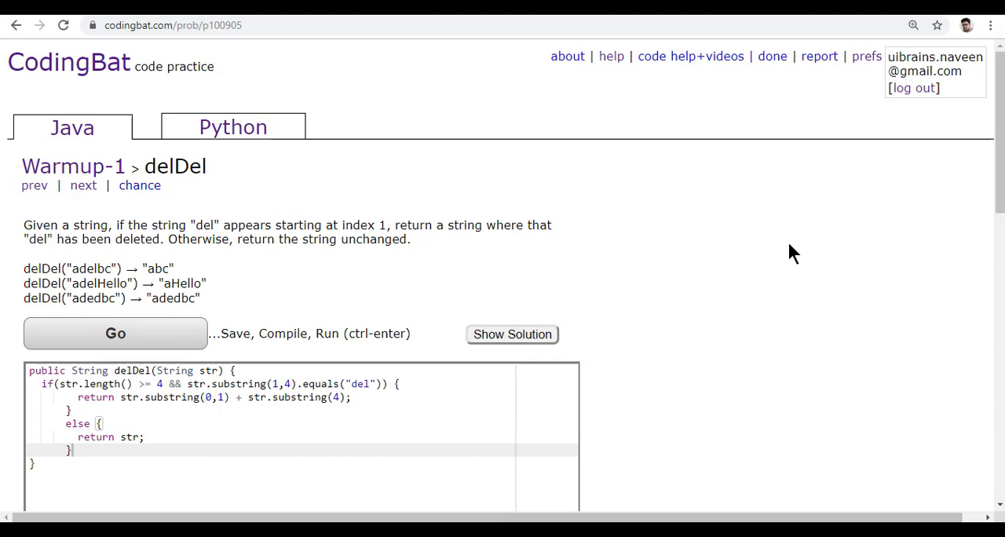
{"action": "mouse_move", "coordinate": [239, 239]}
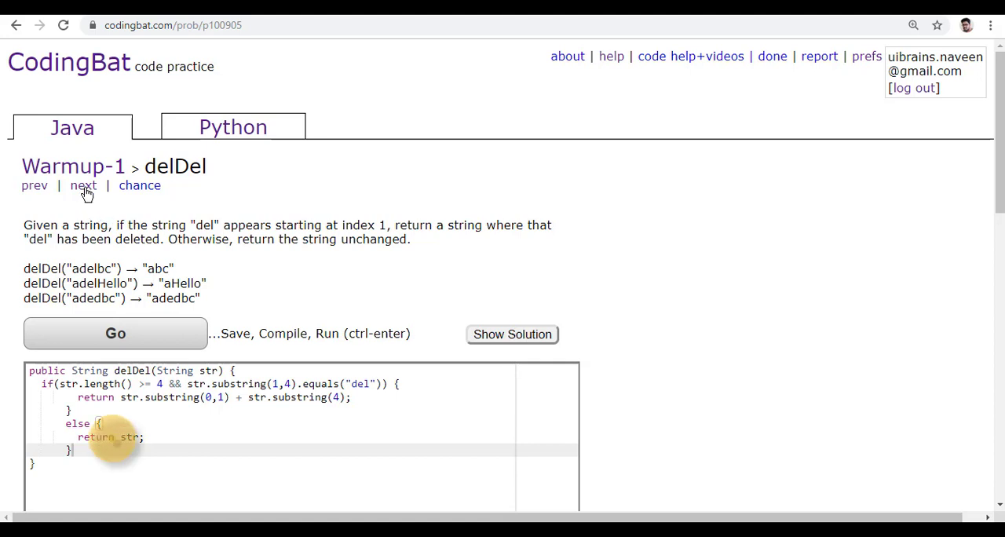
Move from delDel to the next Warmup-1 problem, mixStart, in CodingBat.
{"action": "left_click", "coordinate": [81, 185]}
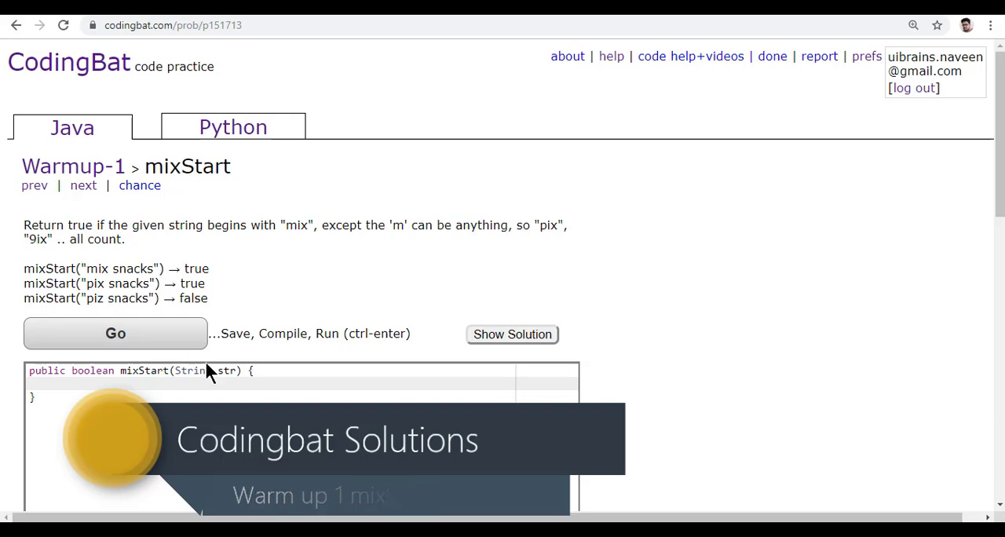
{"action": "left_click", "coordinate": [343, 407]}
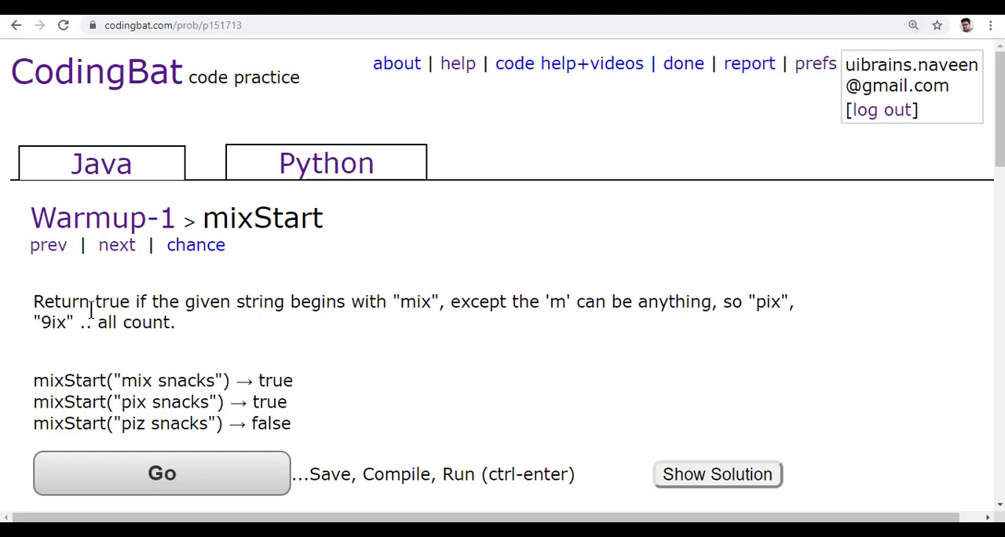
{"action": "mouse_move", "coordinate": [367, 304]}
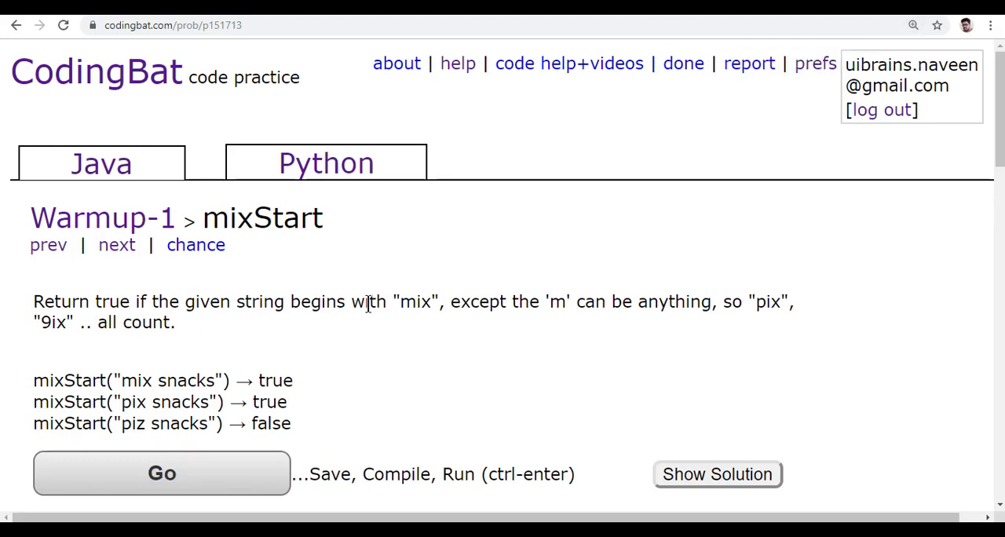
{"action": "double_click", "coordinate": [413, 302]}
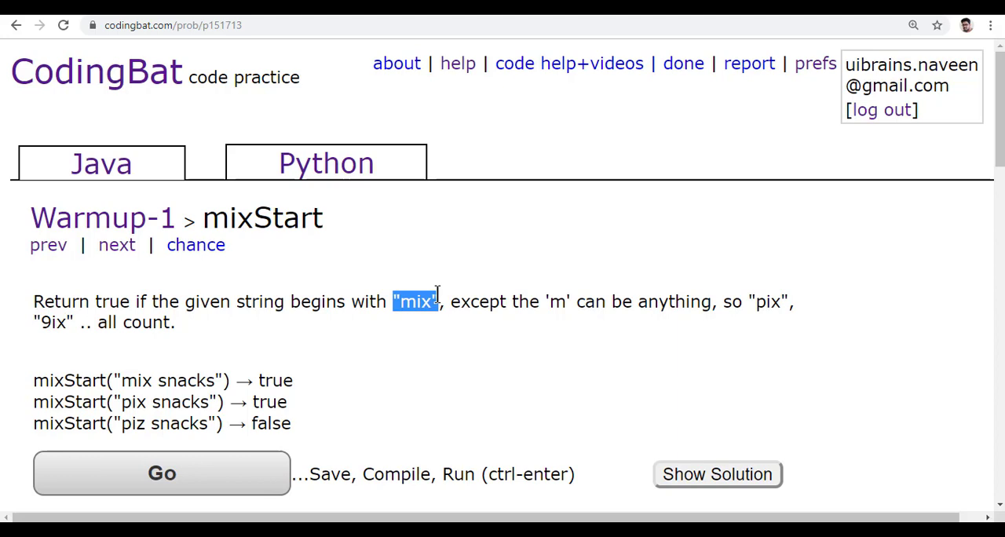
{"action": "mouse_move", "coordinate": [719, 295]}
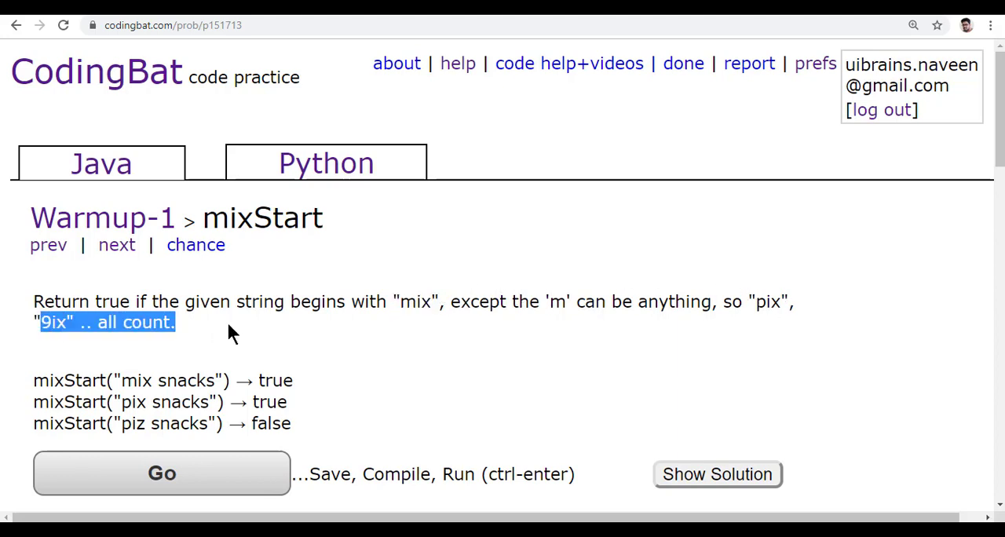
{"action": "scroll", "scroll_direction": "down", "scroll_amount": 3}
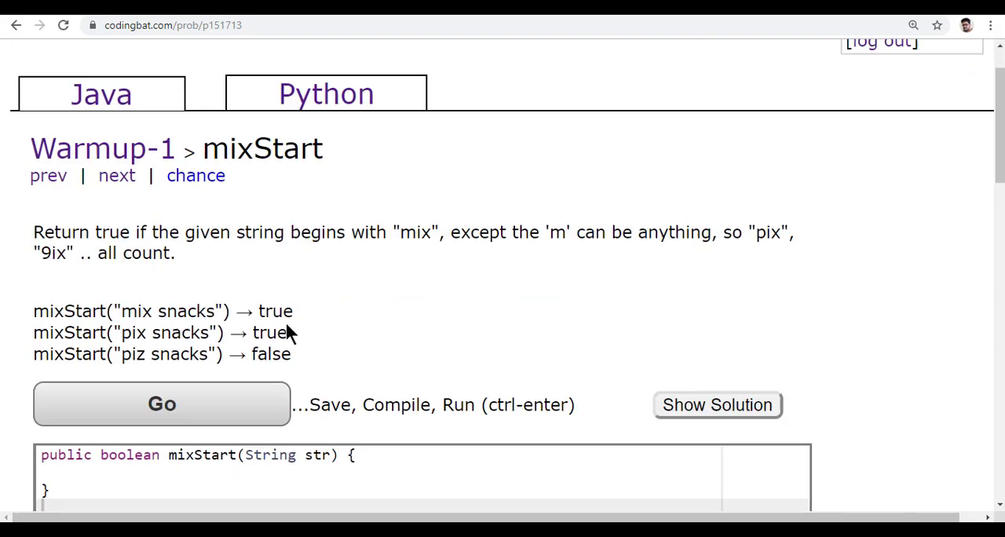
{"action": "double_click", "coordinate": [161, 311]}
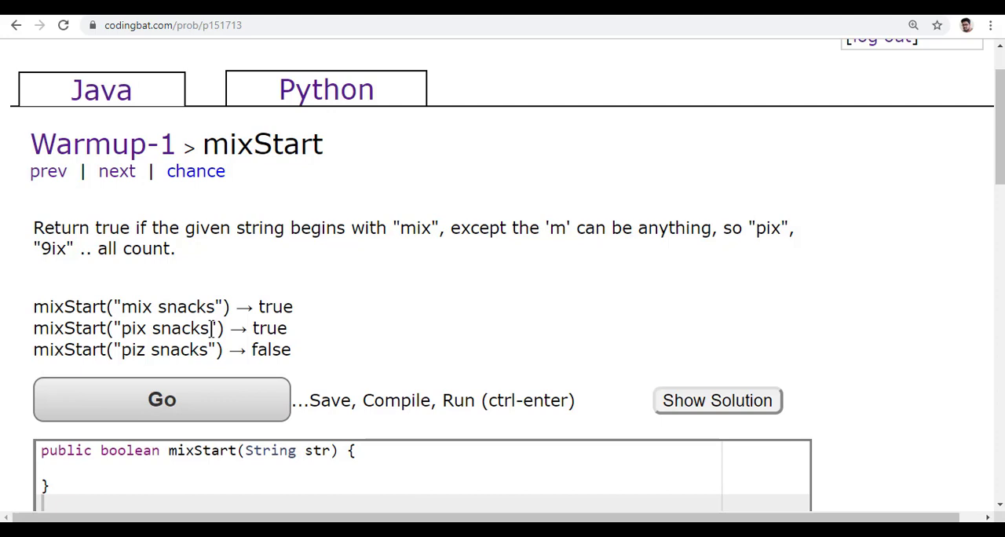
{"action": "double_click", "coordinate": [415, 228]}
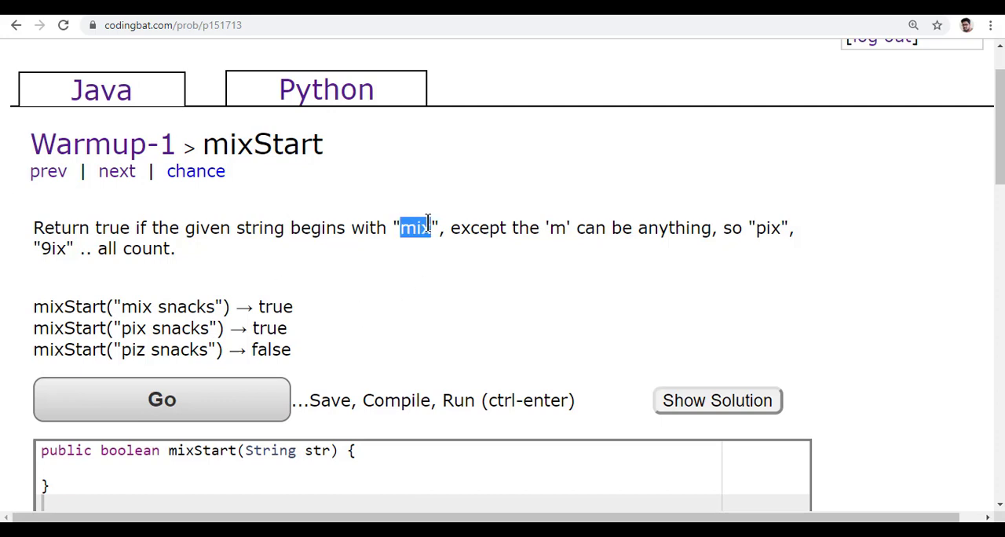
{"action": "mouse_move", "coordinate": [408, 291]}
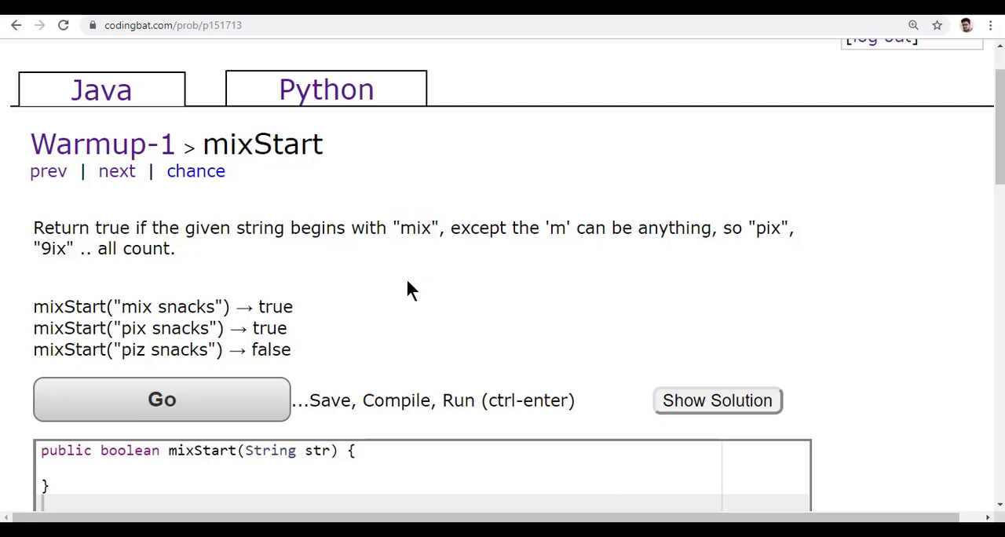
{"action": "mouse_move", "coordinate": [408, 228]}
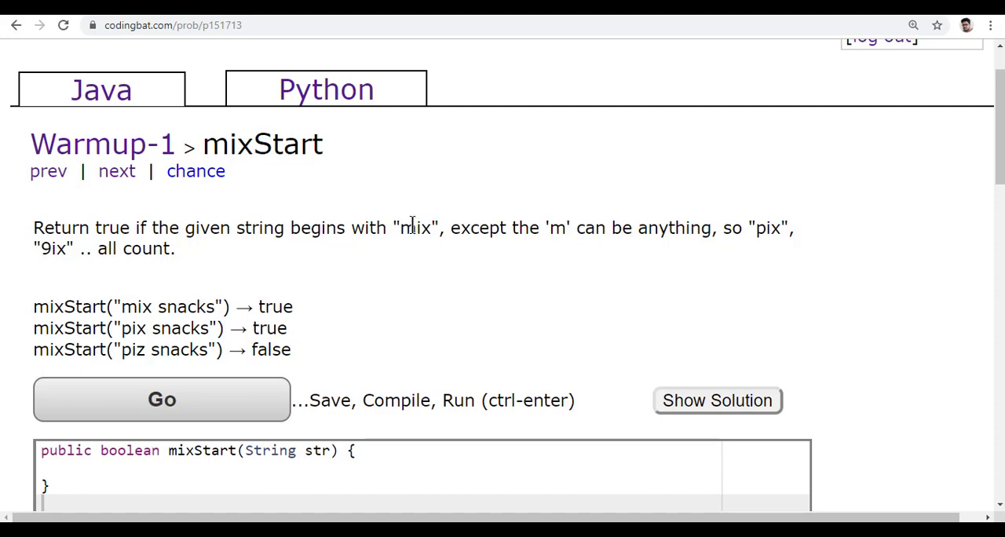
{"action": "mouse_move", "coordinate": [414, 244]}
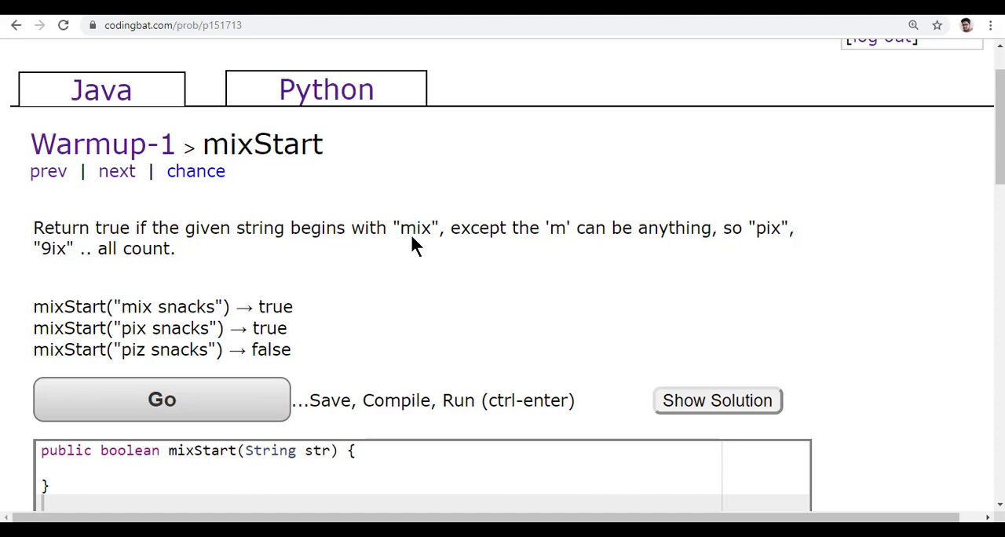
{"action": "mouse_move", "coordinate": [400, 238]}
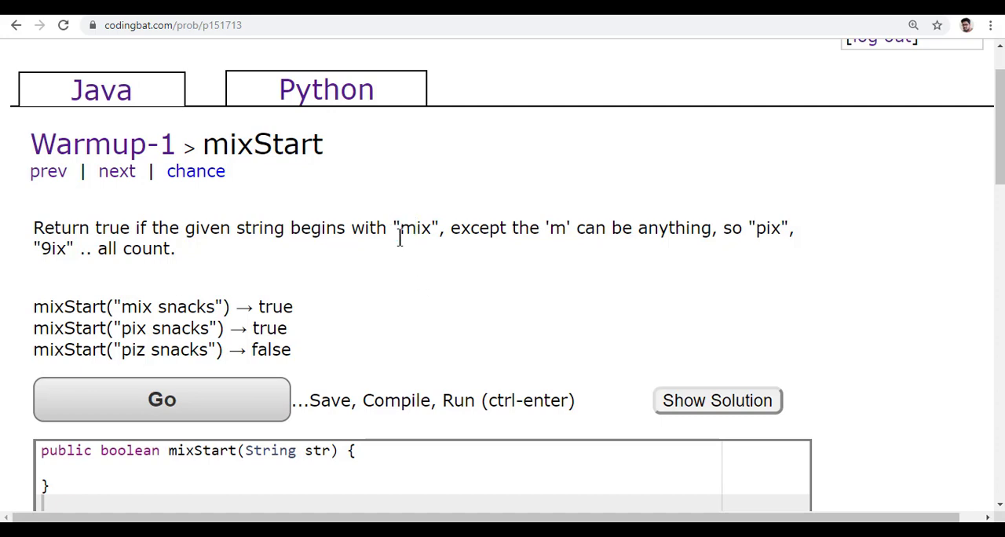
{"action": "mouse_move", "coordinate": [404, 254]}
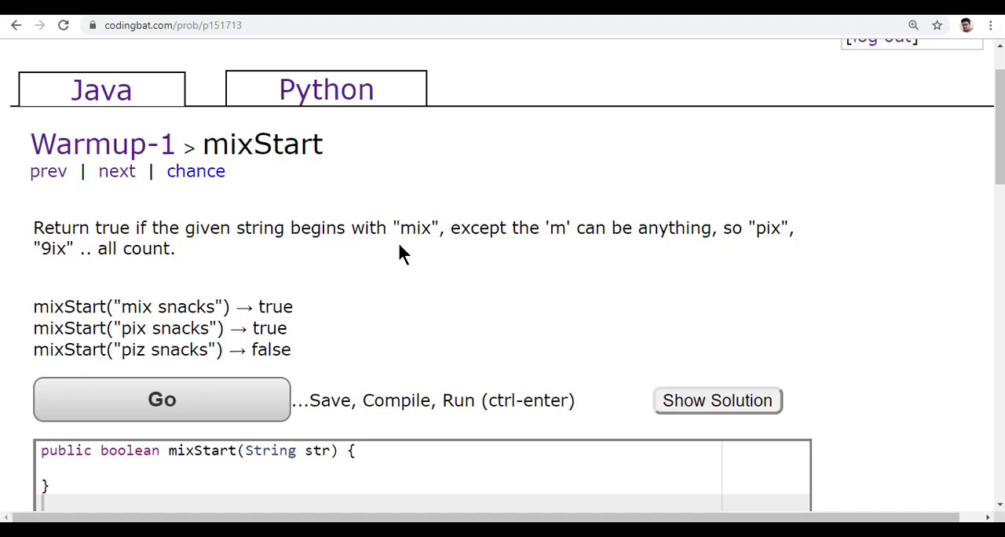
{"action": "mouse_move", "coordinate": [414, 251]}
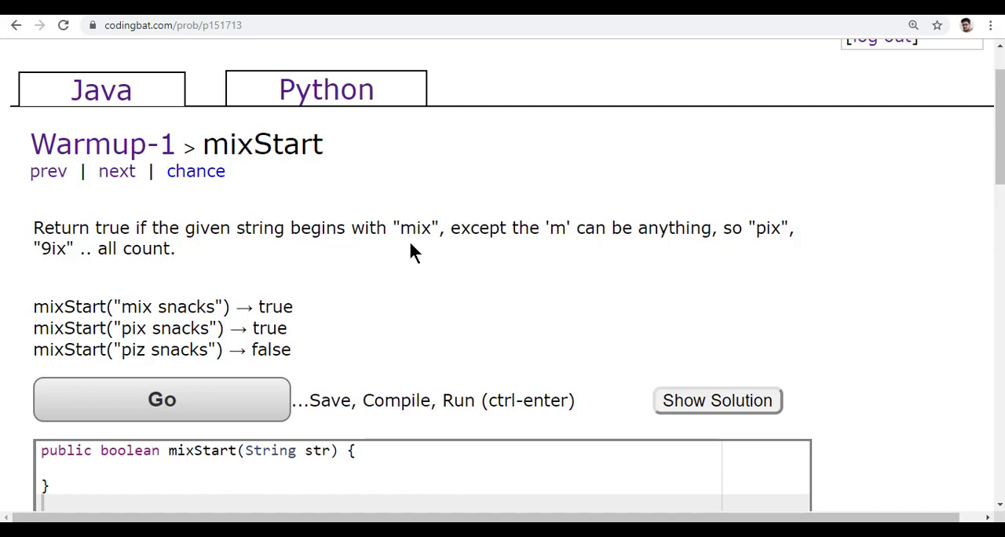
{"action": "double_click", "coordinate": [408, 228]}
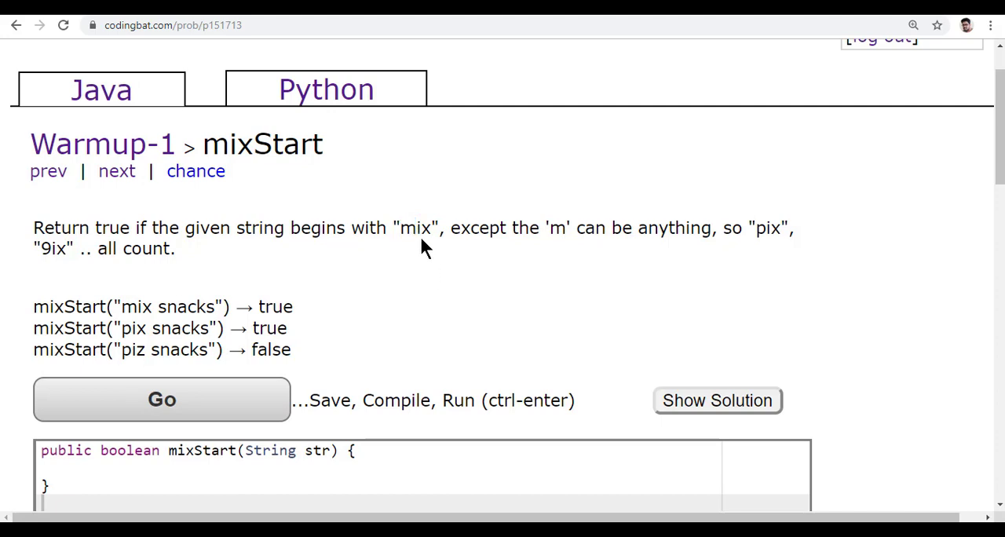
{"action": "double_click", "coordinate": [421, 227]}
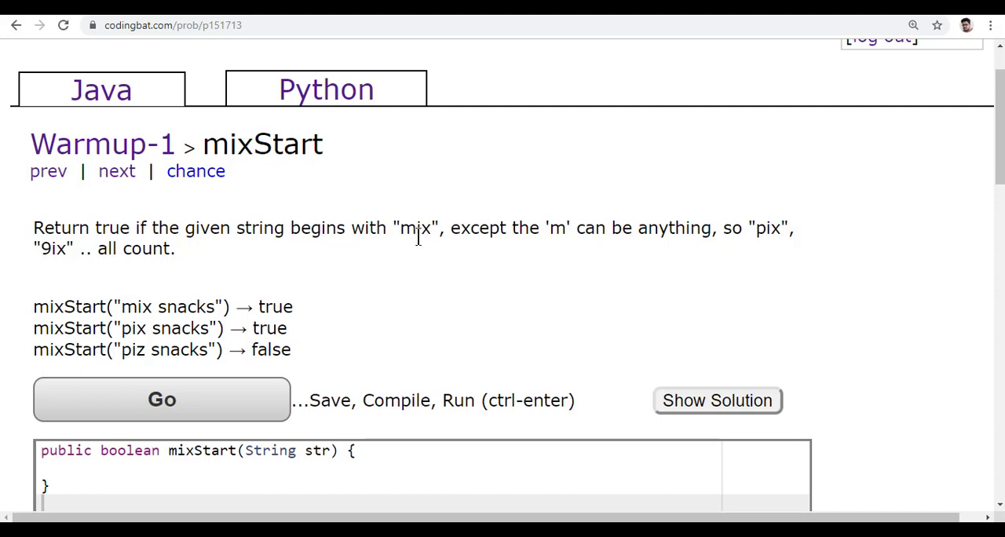
{"action": "double_click", "coordinate": [418, 228]}
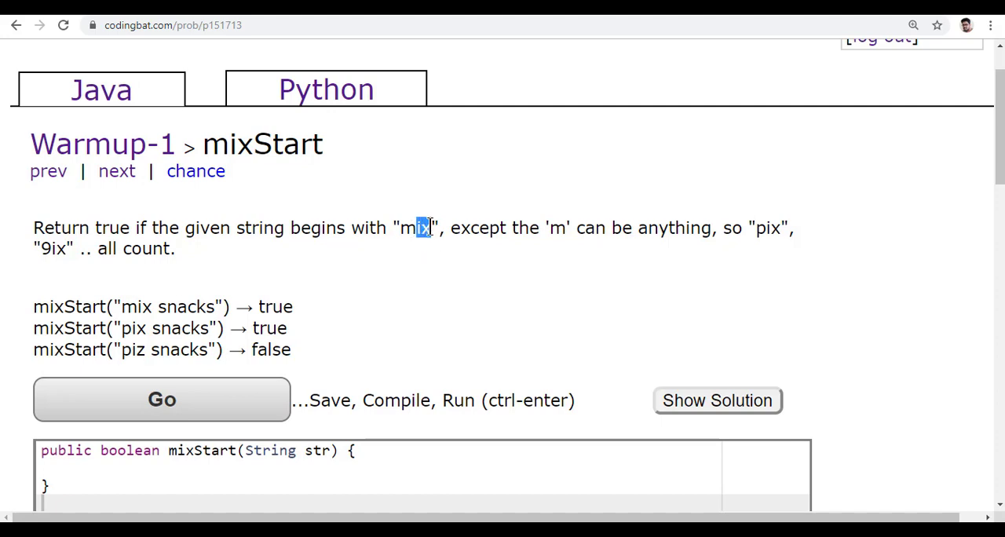
{"action": "mouse_move", "coordinate": [427, 280]}
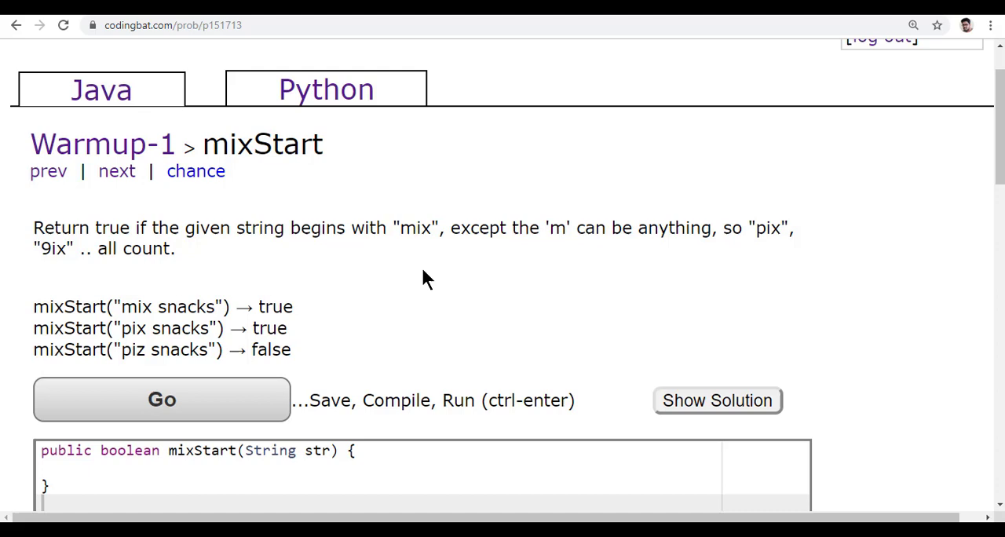
{"action": "mouse_move", "coordinate": [427, 223]}
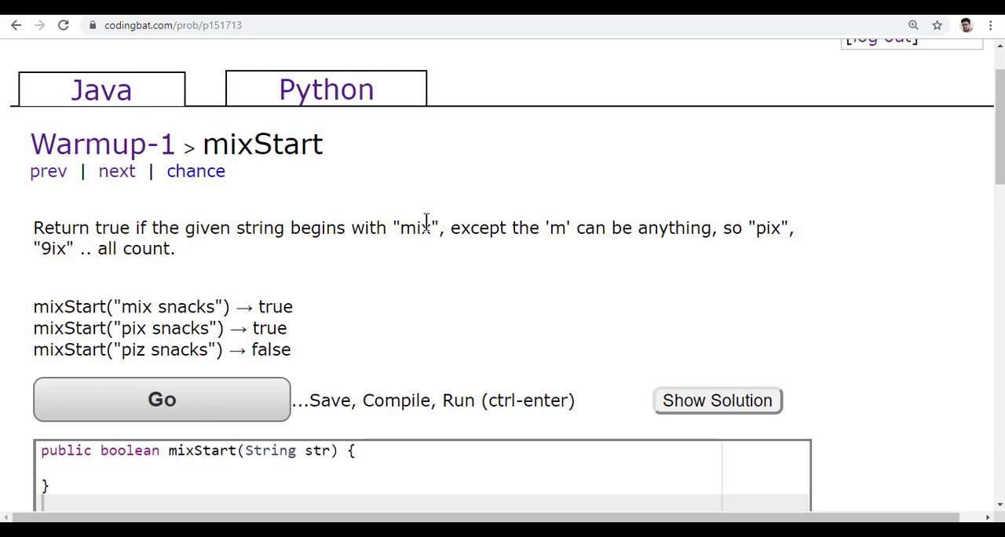
{"action": "mouse_move", "coordinate": [348, 291]}
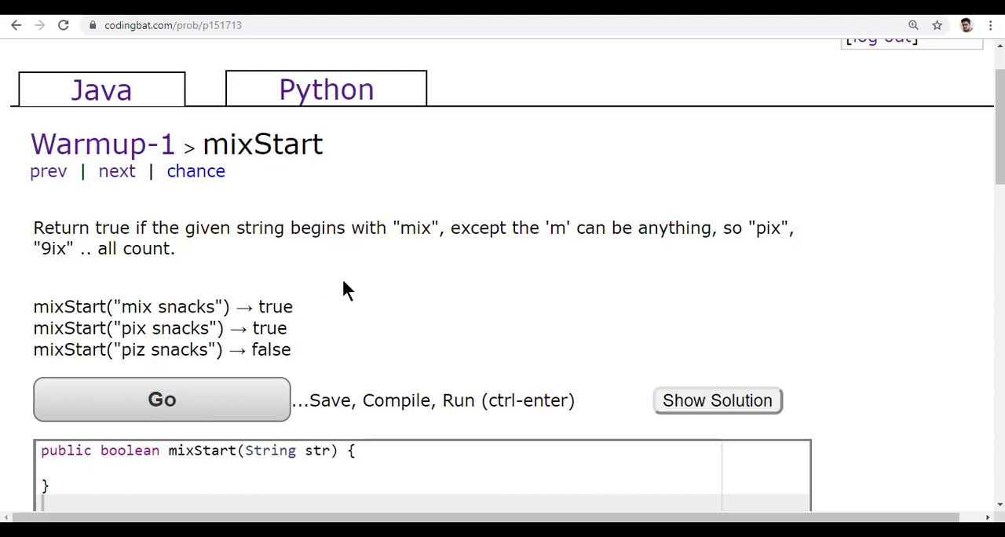
{"action": "mouse_move", "coordinate": [135, 306]}
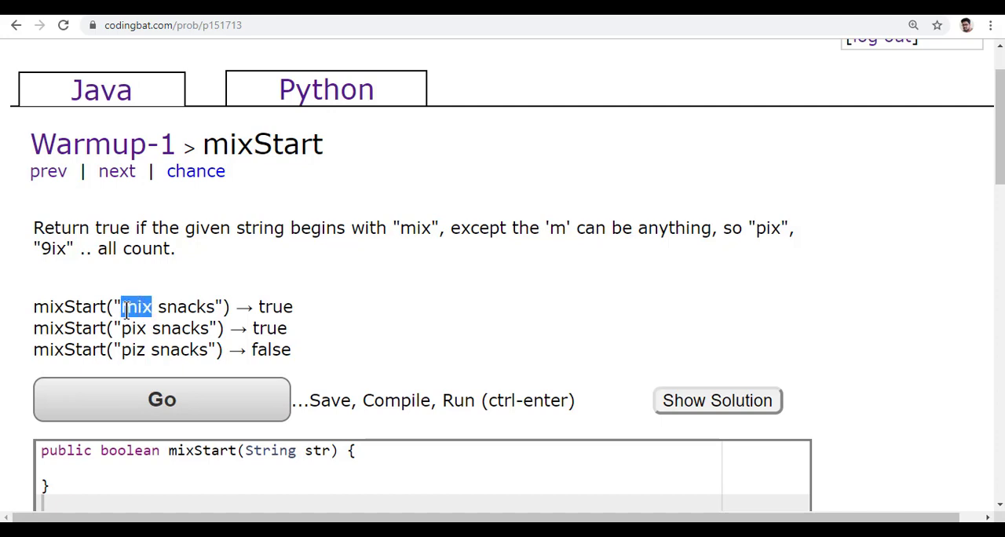
{"action": "left_click", "coordinate": [135, 307]}
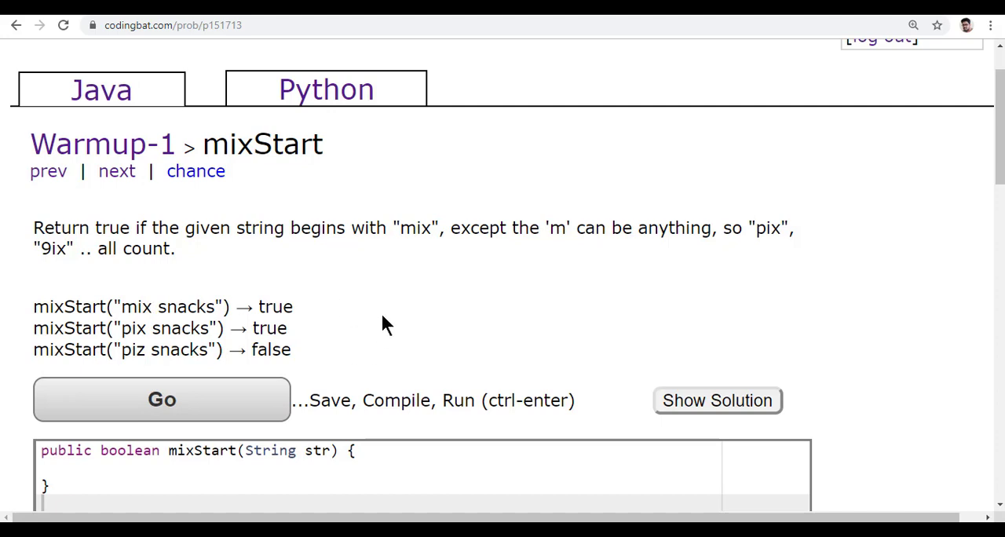
{"action": "mouse_move", "coordinate": [494, 315]}
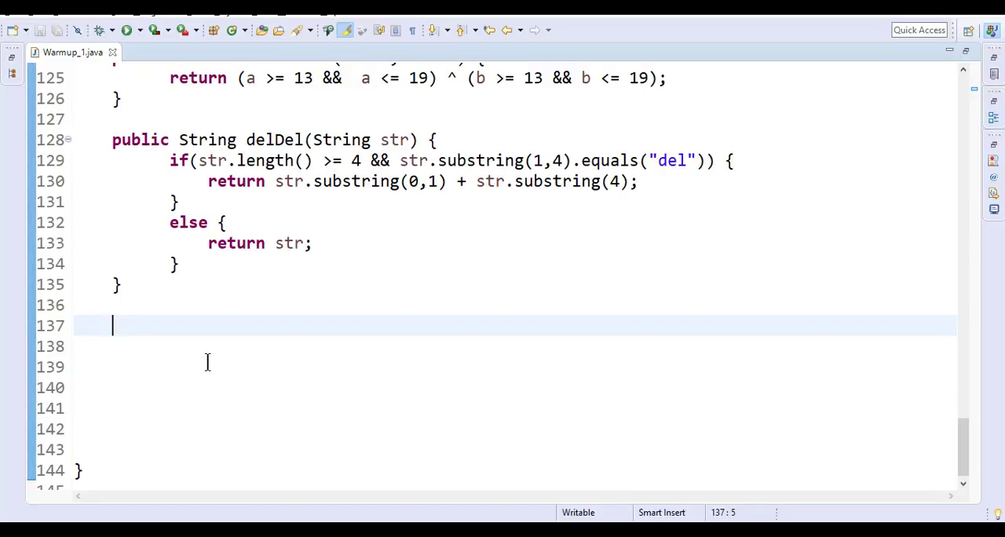
Write the mixStart(String str) signature and begin an if checking str.length() >= 3 &&.
{"action": "type", "text": "public boolean mixStart(String str) {"}
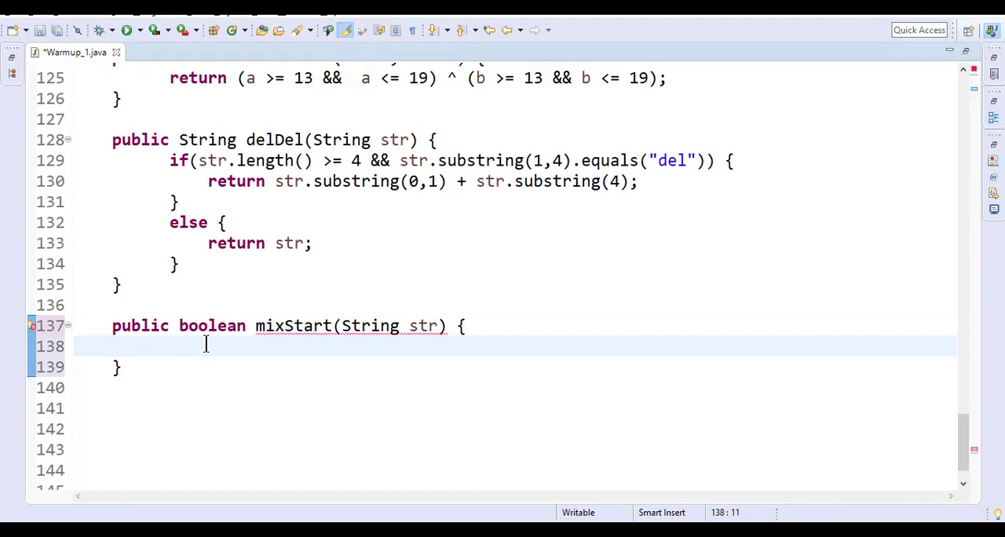
{"action": "type", "text": "if(str.length("}
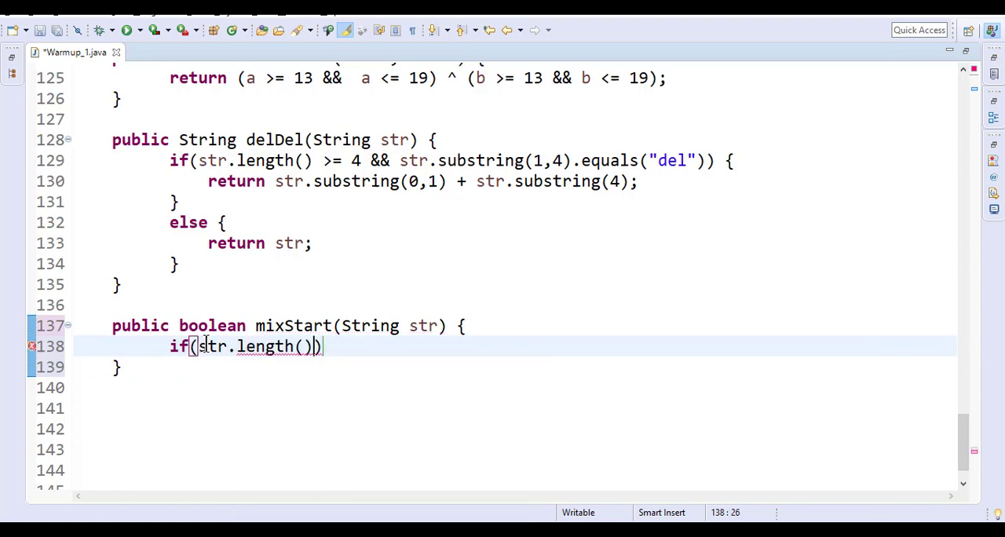
{"action": "type", "text": ">="}
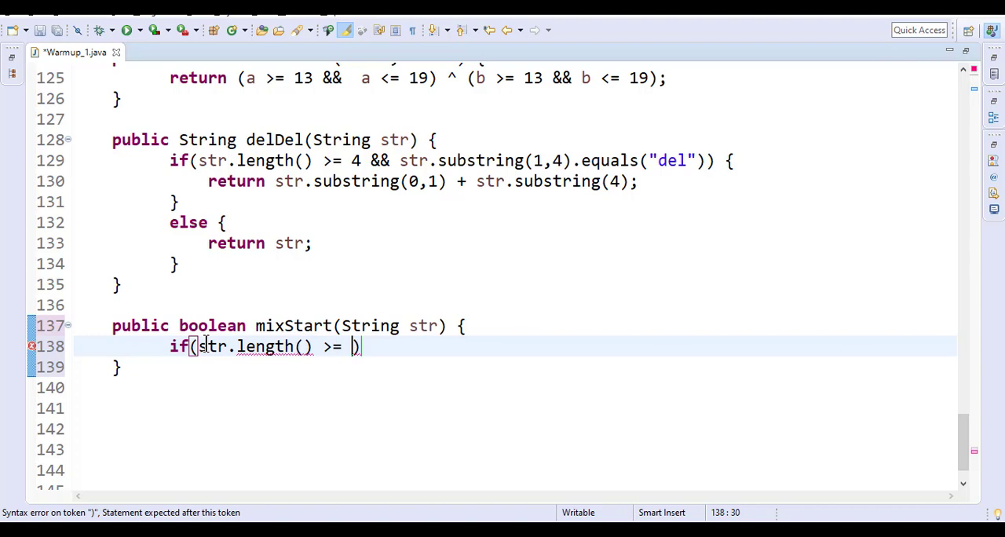
{"action": "type", "text": "3"}
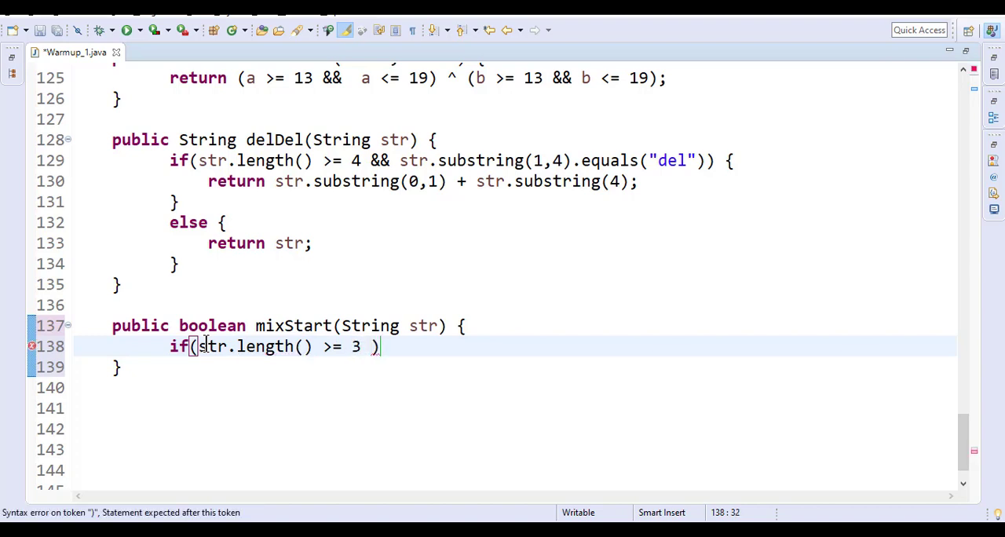
{"action": "type", "text": "&&"}
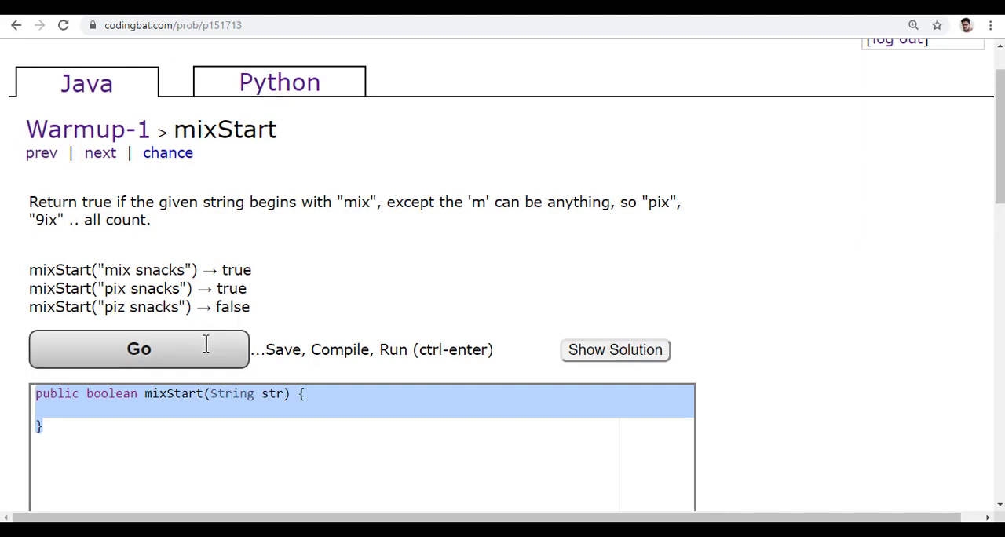
{"action": "double_click", "coordinate": [125, 270]}
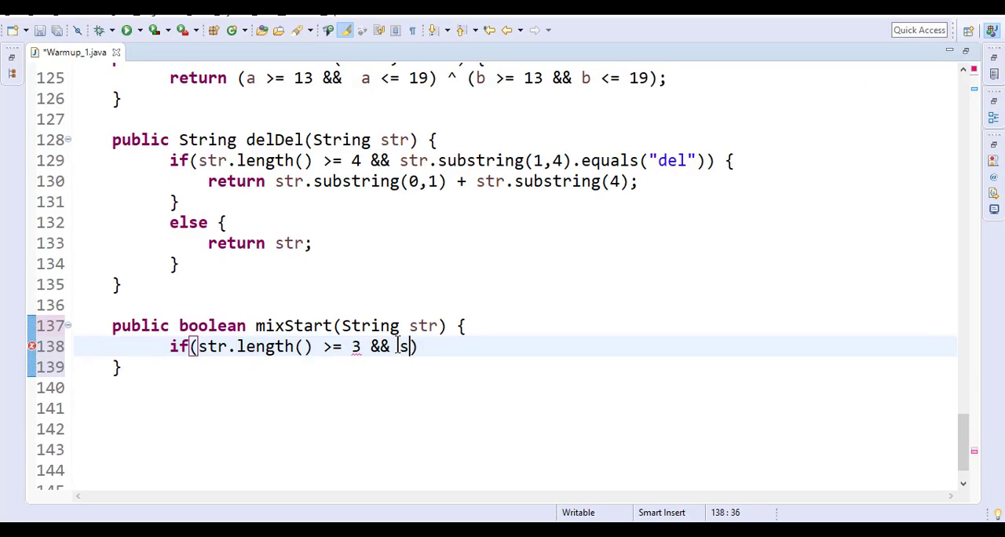
Complete the condition with str.substring(1,3).equals("ix").
{"action": "type", "text": "tr.substring(1,3"}
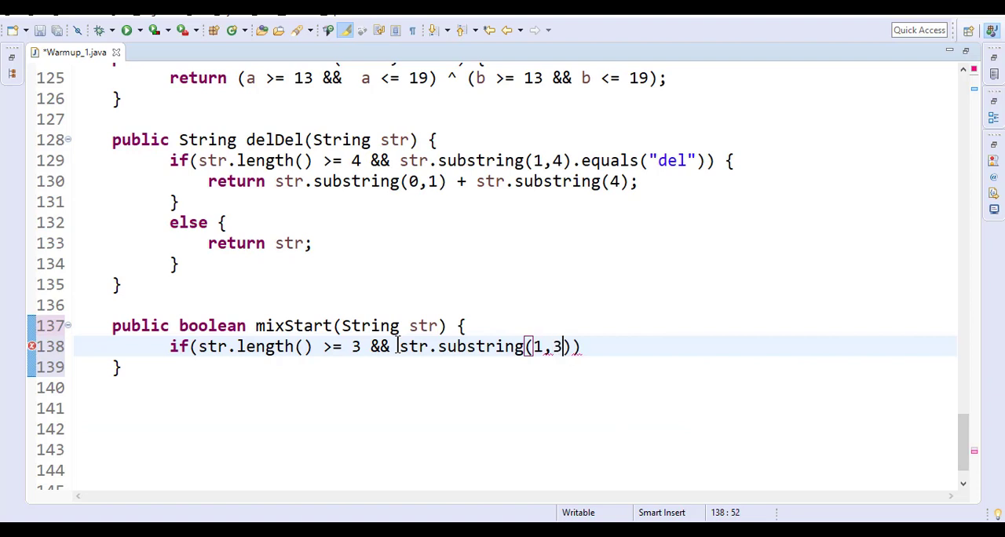
{"action": "type", "text": ".equals(\""}
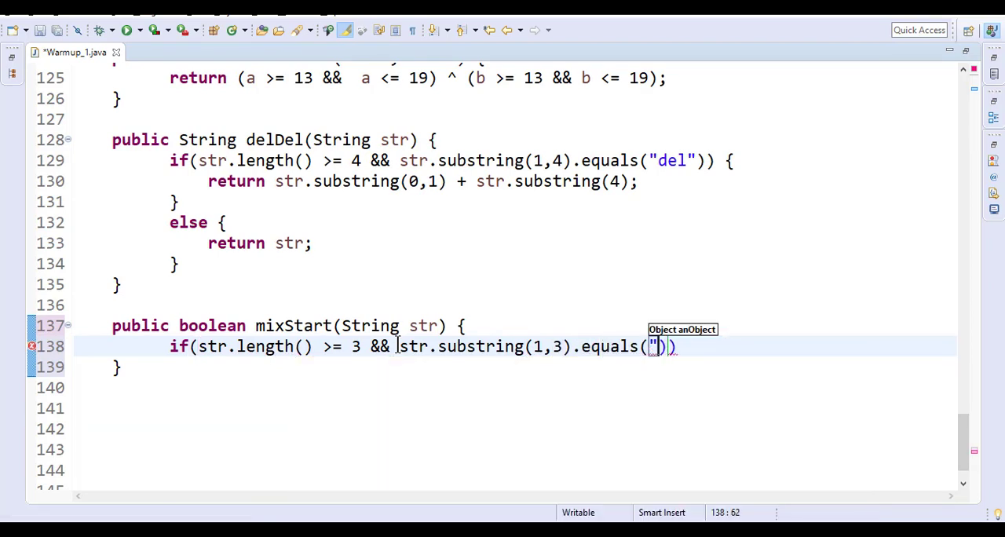
{"action": "type", "text": "ix"}
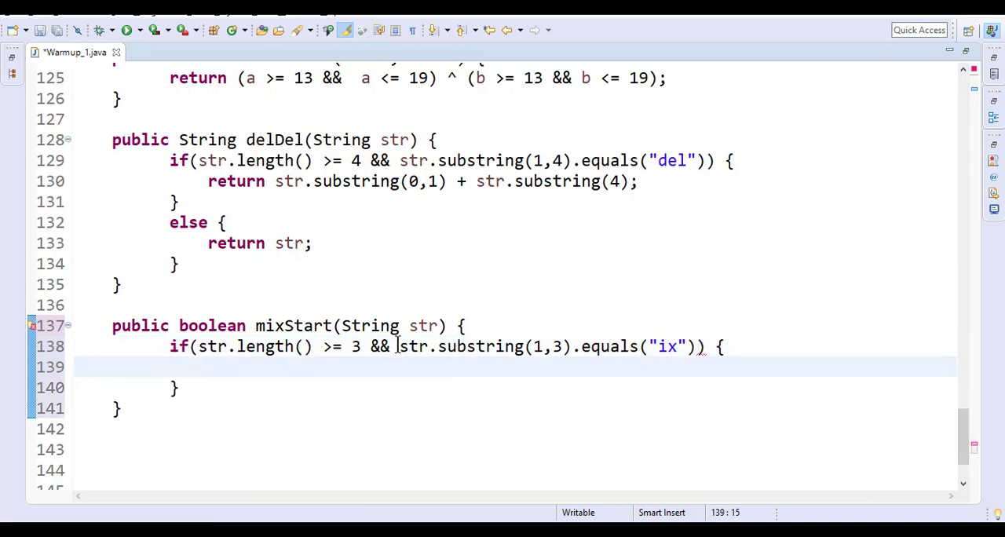
Return true inside the if and false in the else, then save Warmup_1.java.
{"action": "type", "text": "retrun"}
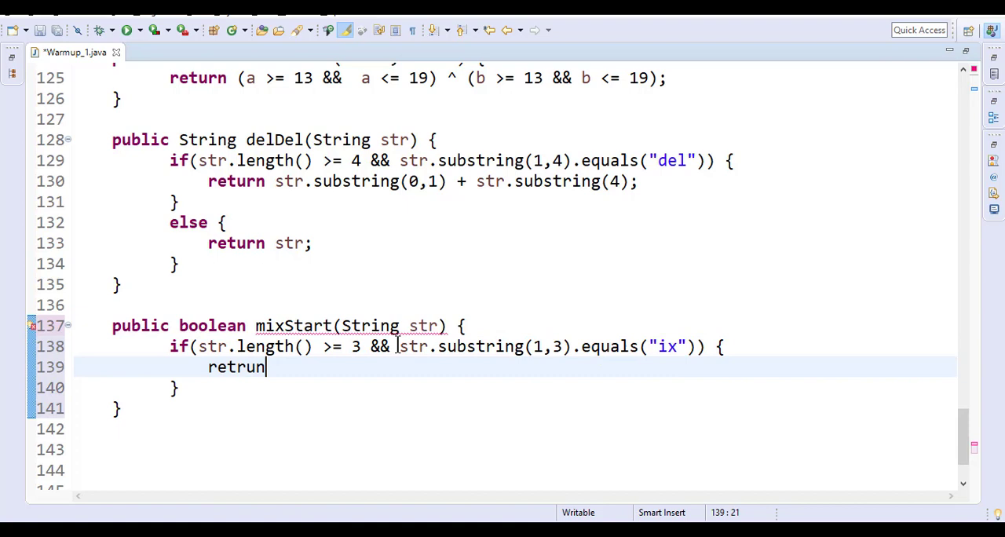
{"action": "type", "text": "return tr"}
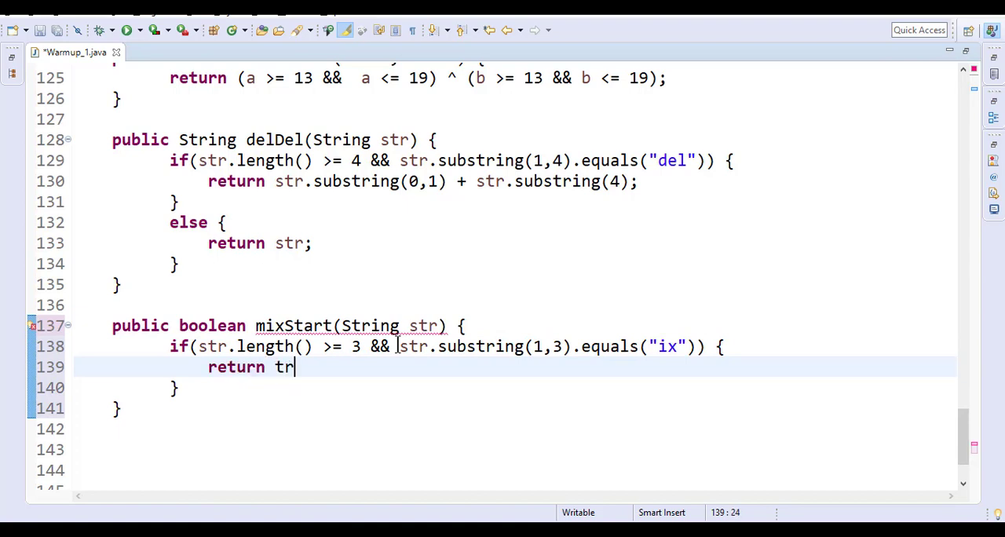
{"action": "type", "text": "ue;"}
{"action": "type", "text": "else {"}
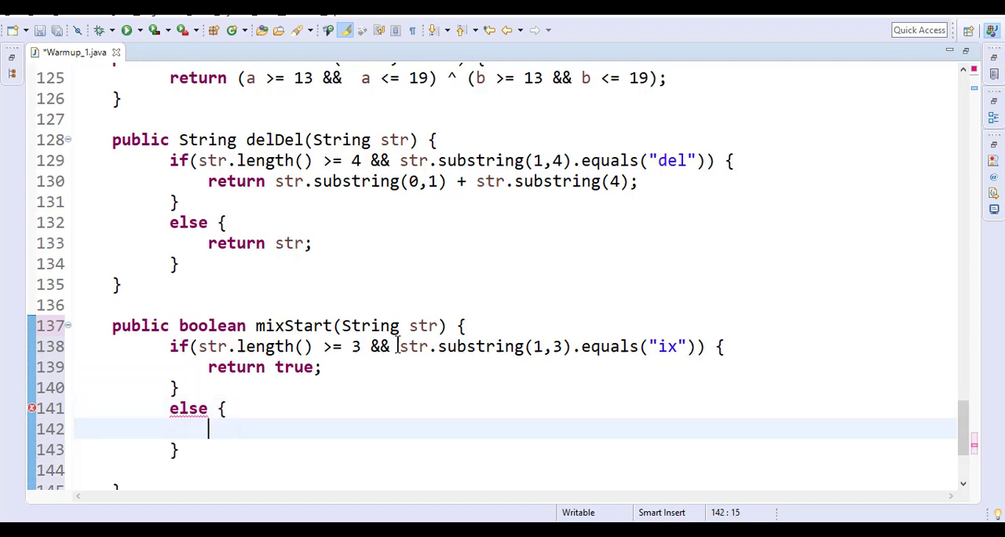
{"action": "type", "text": "return"}
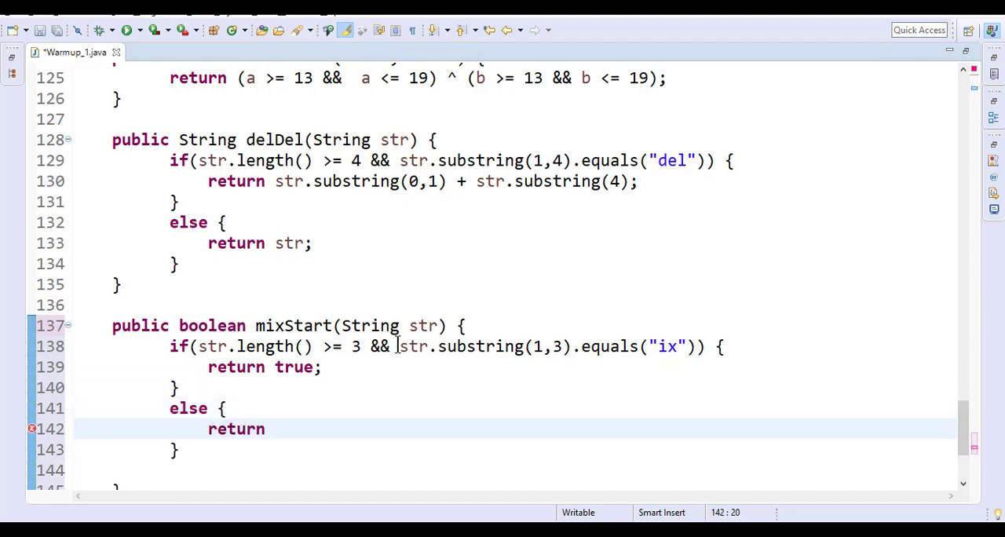
{"action": "type", "text": "fa"}
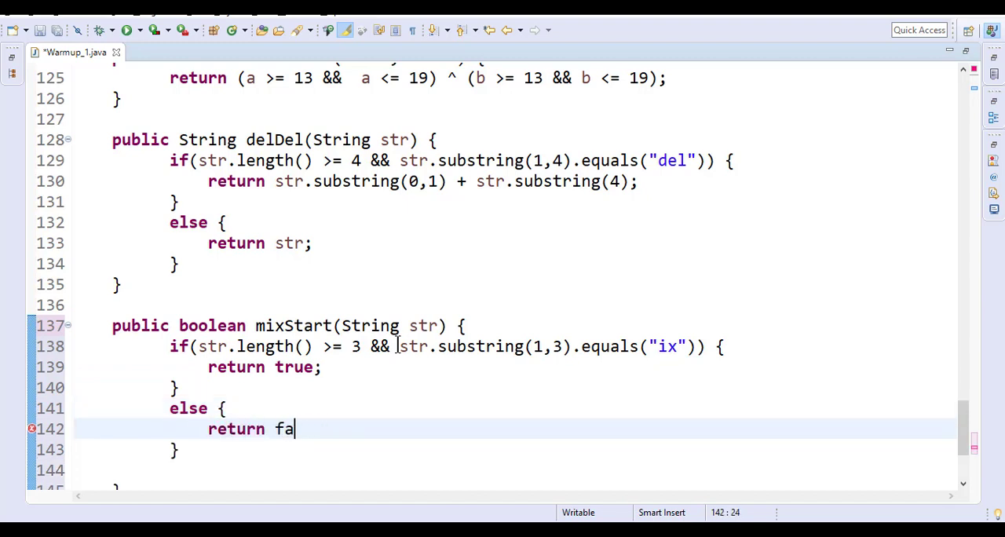
{"action": "type", "text": "lse;"}
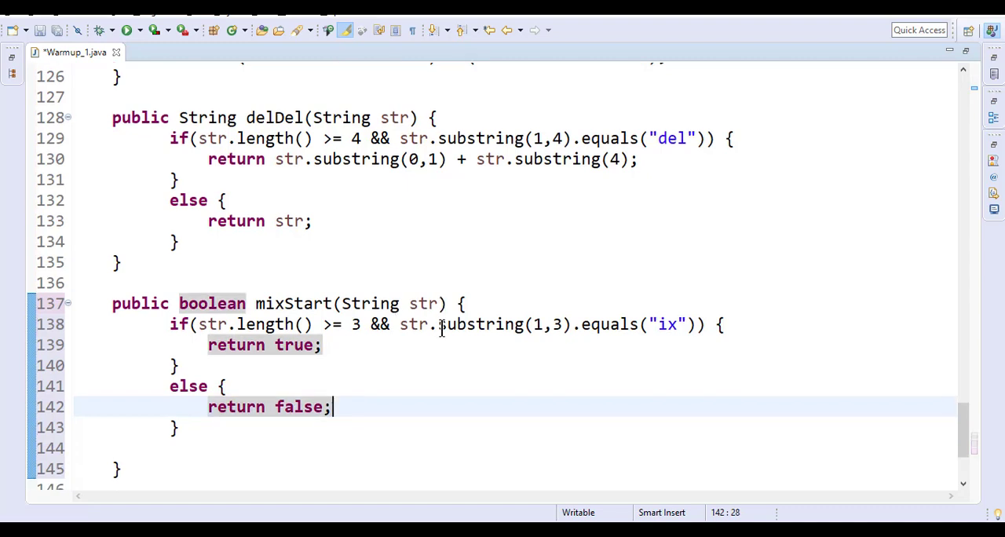
{"action": "key", "text": "ctrl+s"}
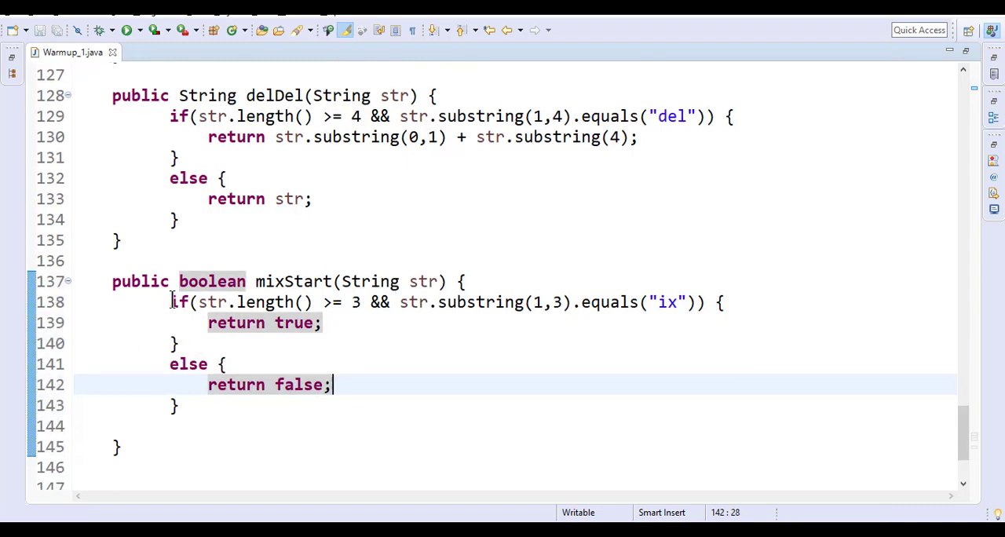
Replace CodingBat's starter mixStart with the if/else solution, run it, and return to Eclipse.
{"action": "left_click_drag", "start_coordinate": [169, 302], "coordinate": [179, 405]}
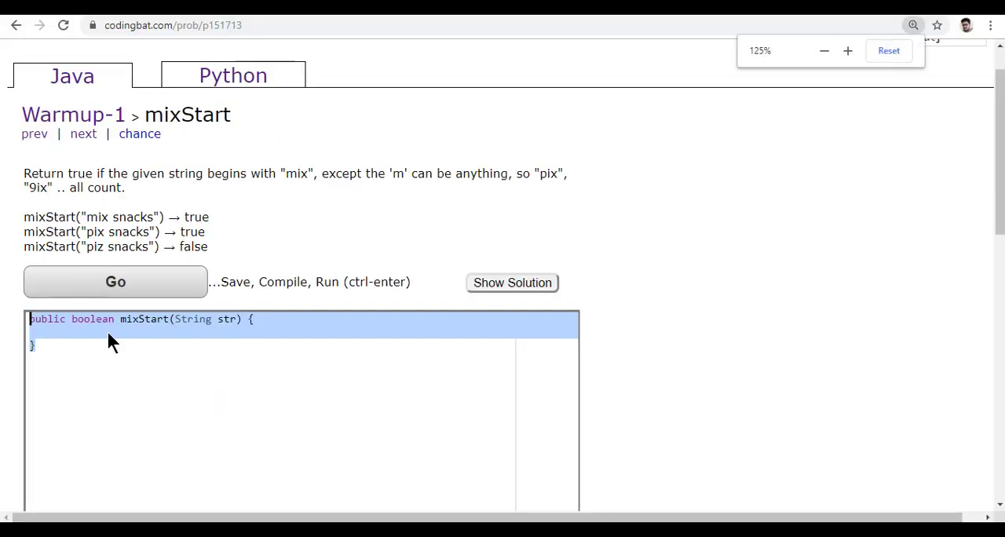
{"action": "left_click", "coordinate": [114, 282]}
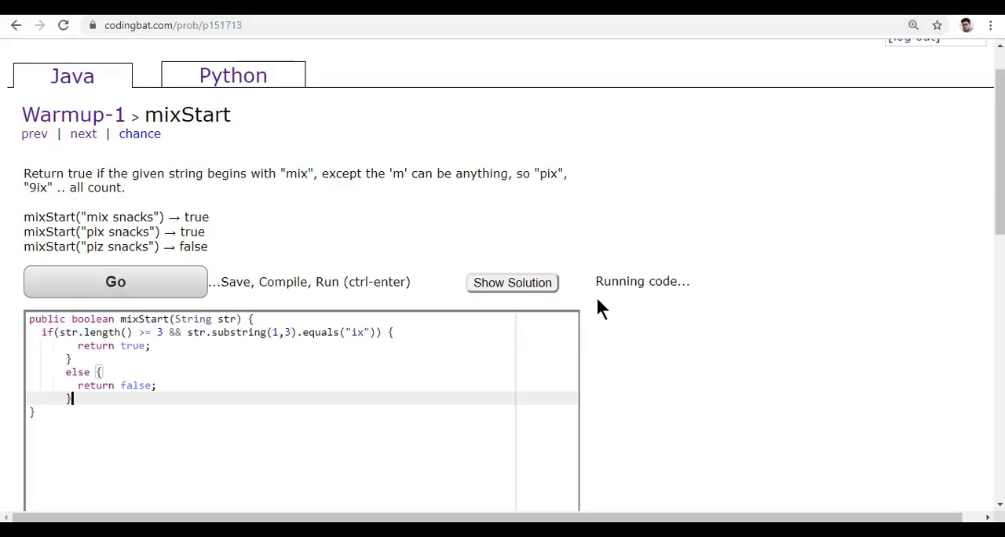
{"action": "left_click", "coordinate": [117, 283]}
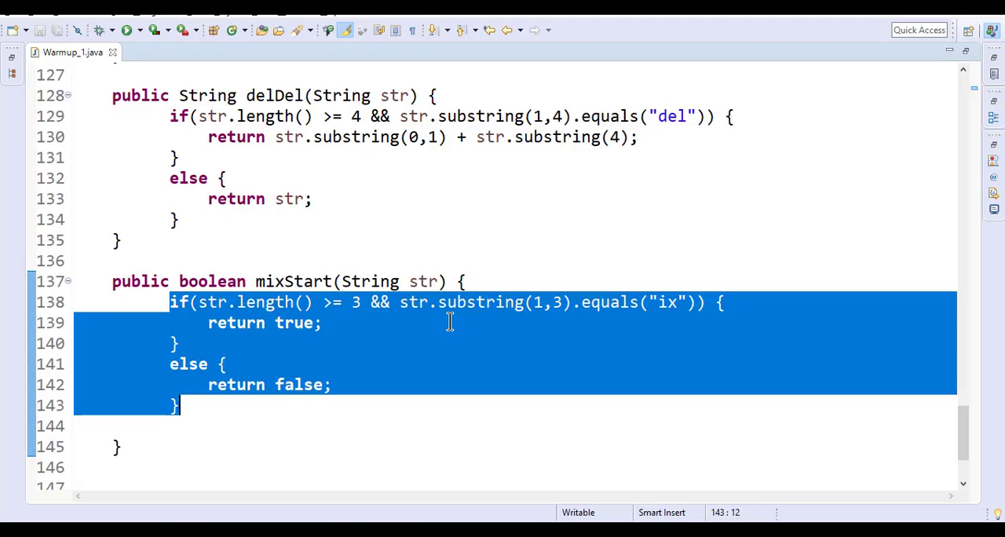
Rewrite mixStart as a single return of the length-and-"ix" condition.
{"action": "left_click", "coordinate": [179, 343]}
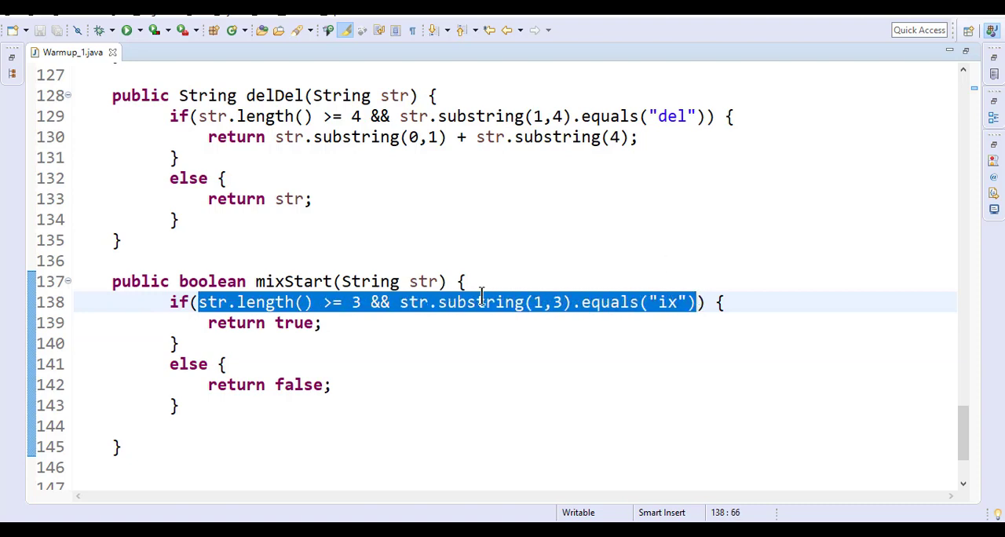
{"action": "mouse_move", "coordinate": [427, 348]}
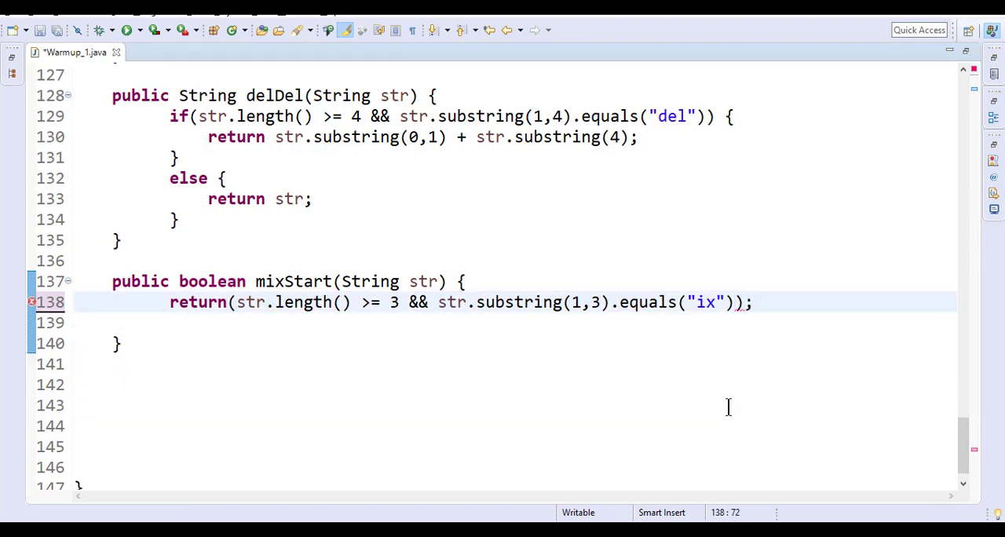
{"action": "left_click", "coordinate": [102, 322]}
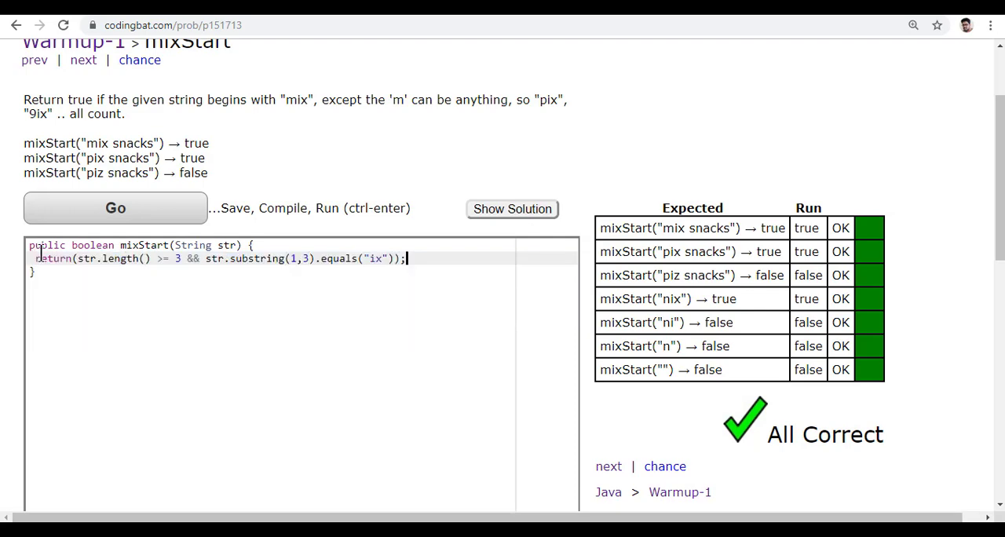
{"action": "mouse_move", "coordinate": [706, 176]}
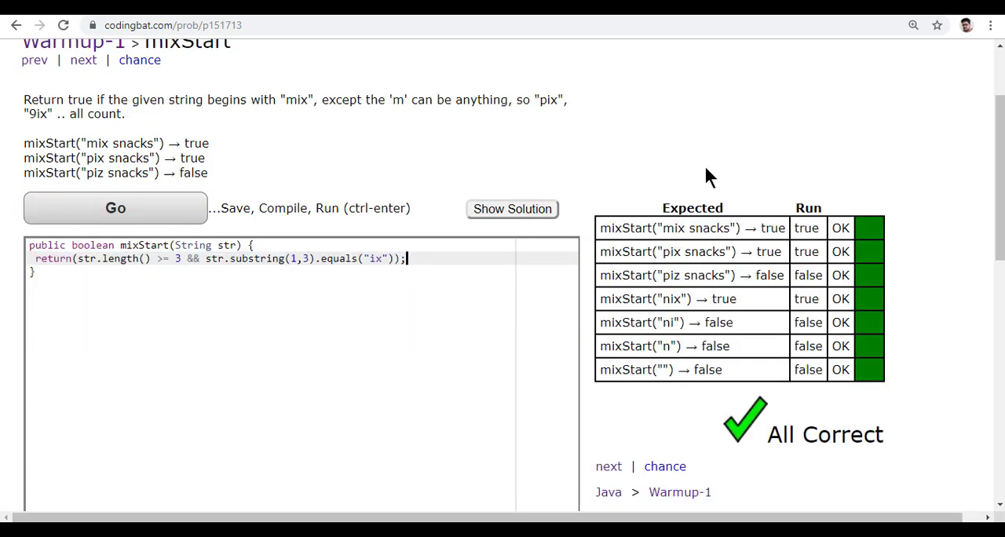
Submit the one-line return in CodingBat and view every test marked OK, All Correct.
{"action": "scroll", "scroll_direction": "down", "scroll_amount": 3}
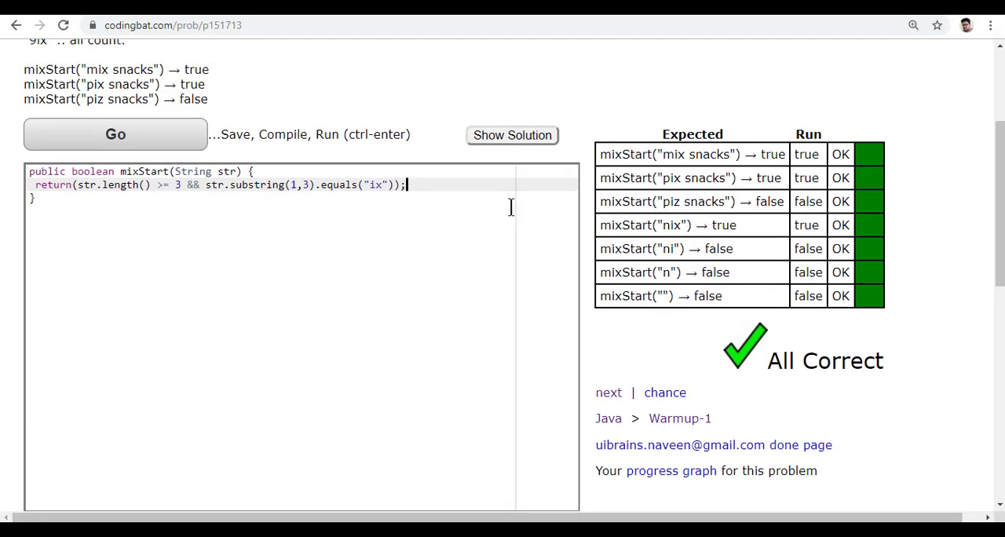
{"action": "mouse_move", "coordinate": [512, 135]}
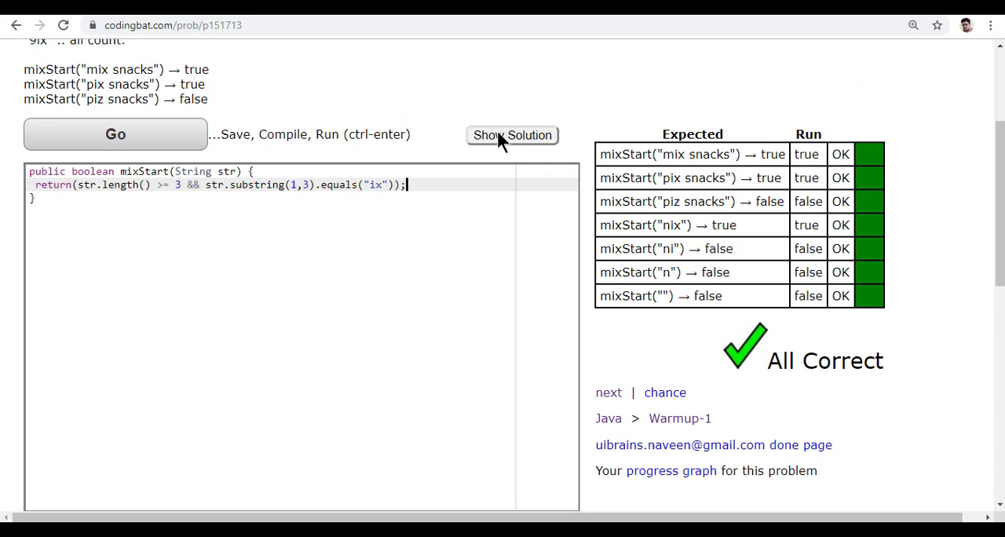
Reveal CodingBat's reference mixStart solution and highlight it beside the one-line answer.
{"action": "left_click", "coordinate": [512, 135]}
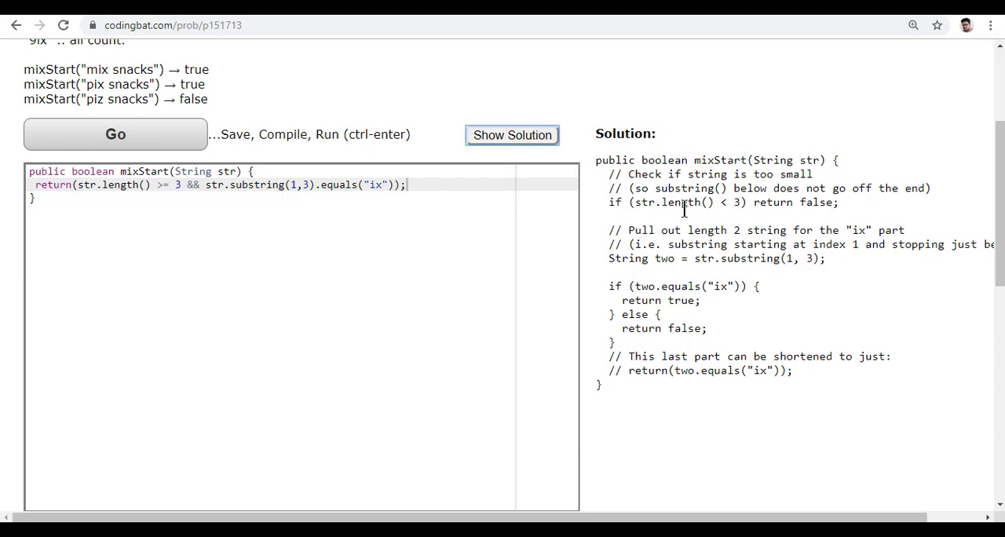
{"action": "mouse_move", "coordinate": [813, 195]}
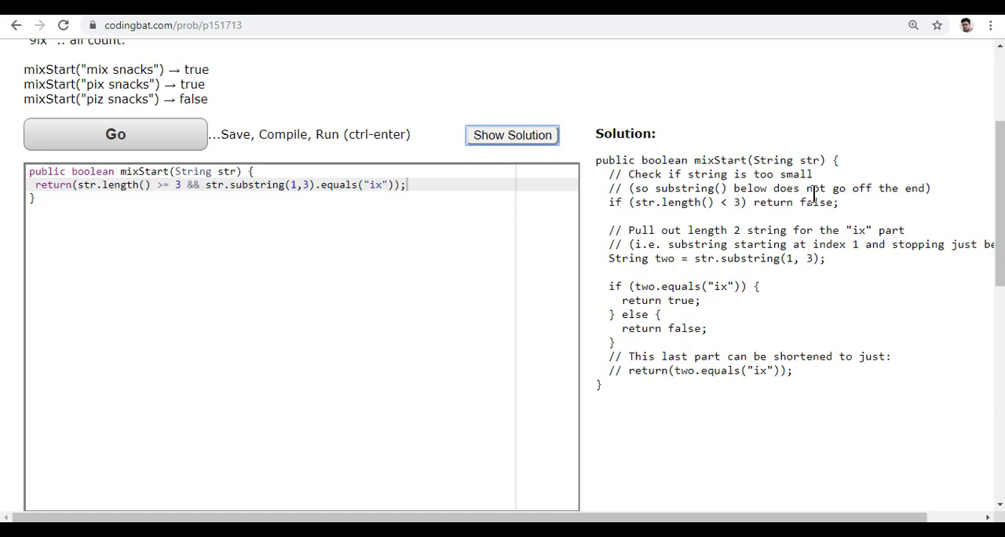
{"action": "mouse_move", "coordinate": [799, 259]}
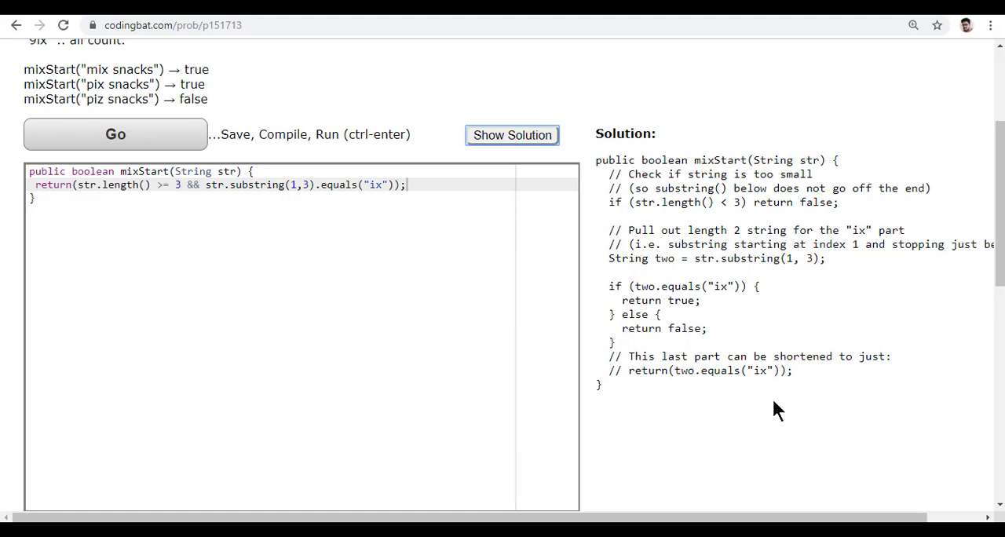
{"action": "mouse_move", "coordinate": [685, 389]}
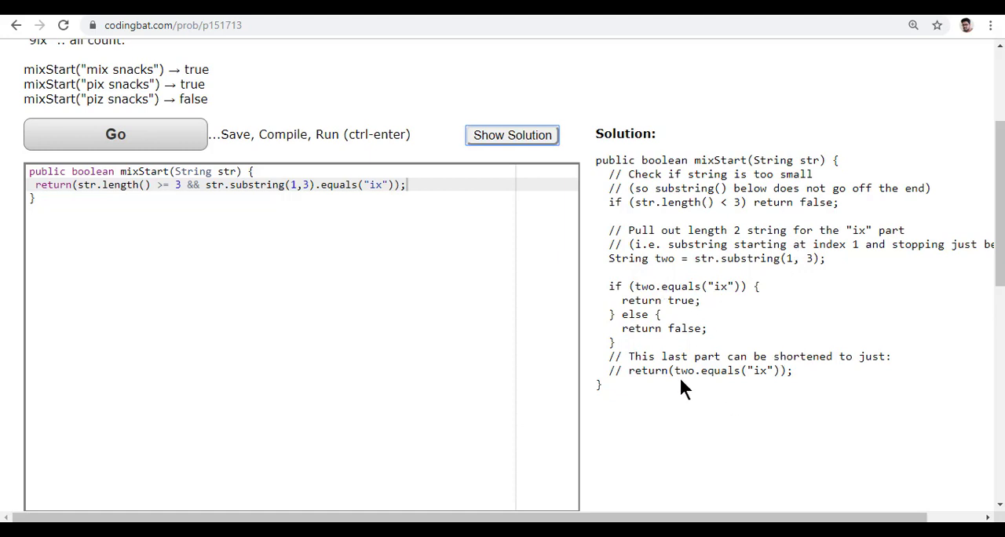
{"action": "mouse_move", "coordinate": [698, 328]}
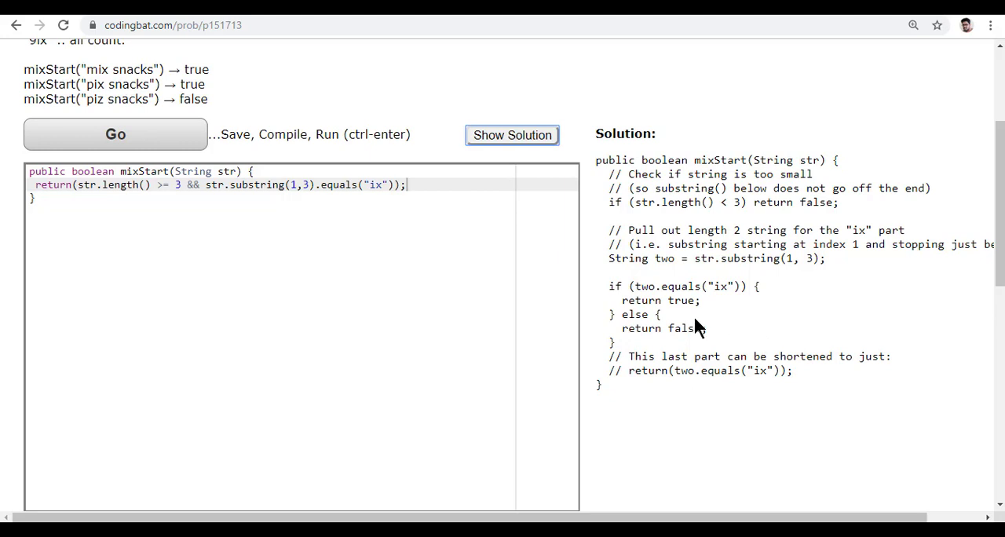
{"action": "left_click_drag", "start_coordinate": [609, 175], "coordinate": [682, 229]}
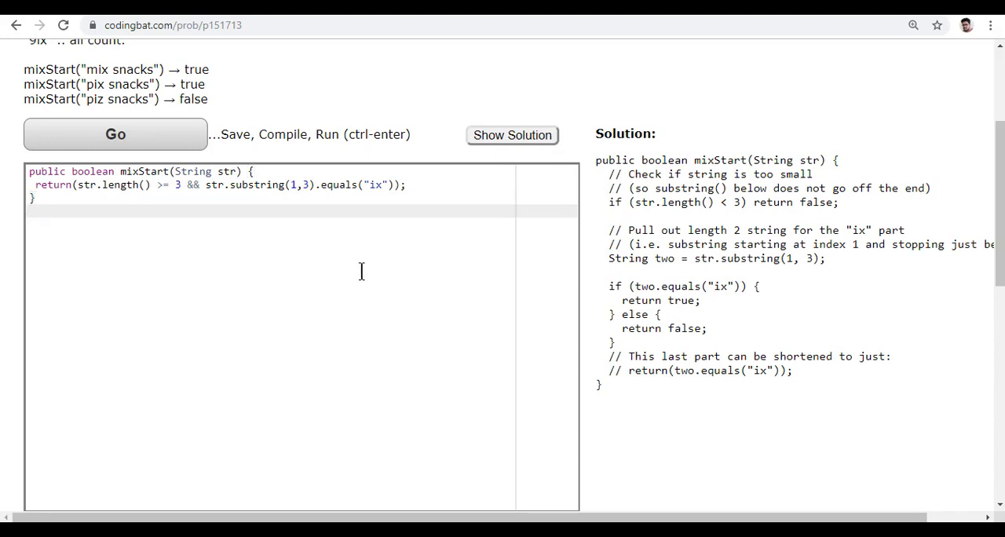
Rerun the single-return solution and view the results table showing All Correct.
{"action": "left_click", "coordinate": [116, 134]}
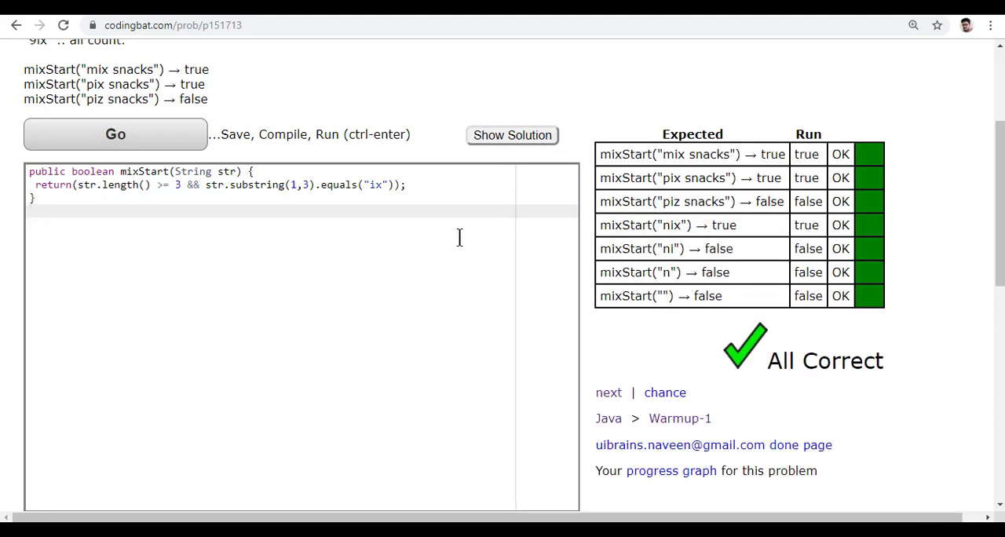
{"action": "mouse_move", "coordinate": [451, 275]}
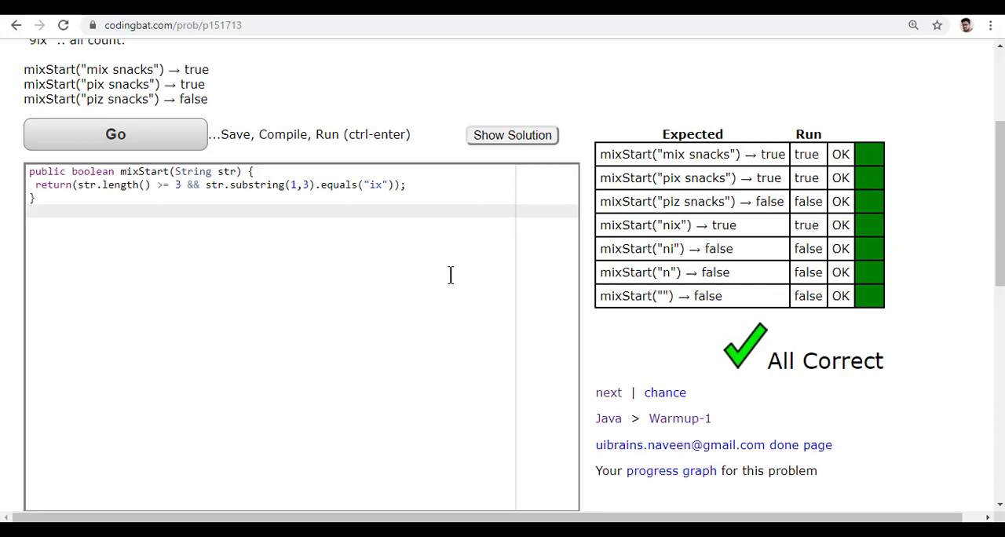
{"action": "scroll", "scroll_direction": "up", "scroll_amount": 3}
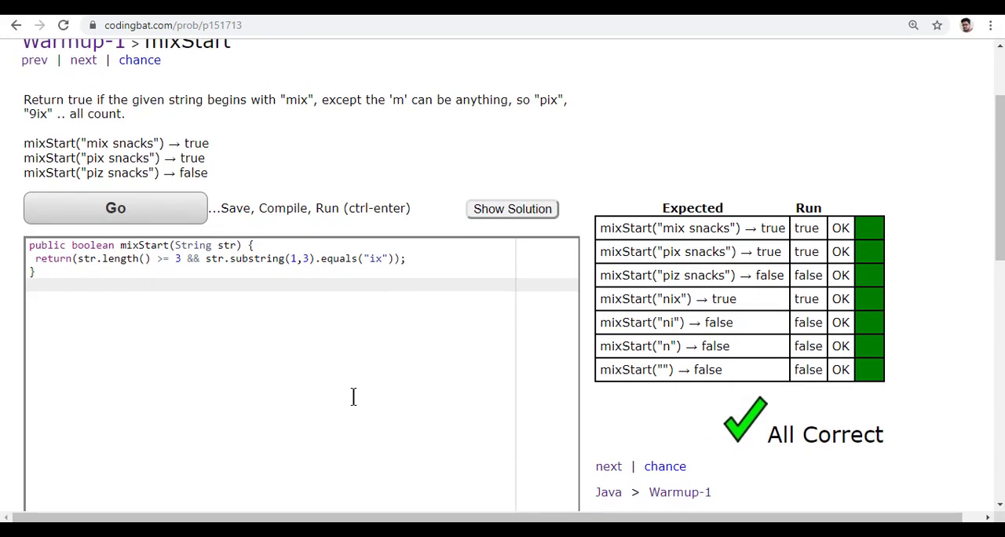